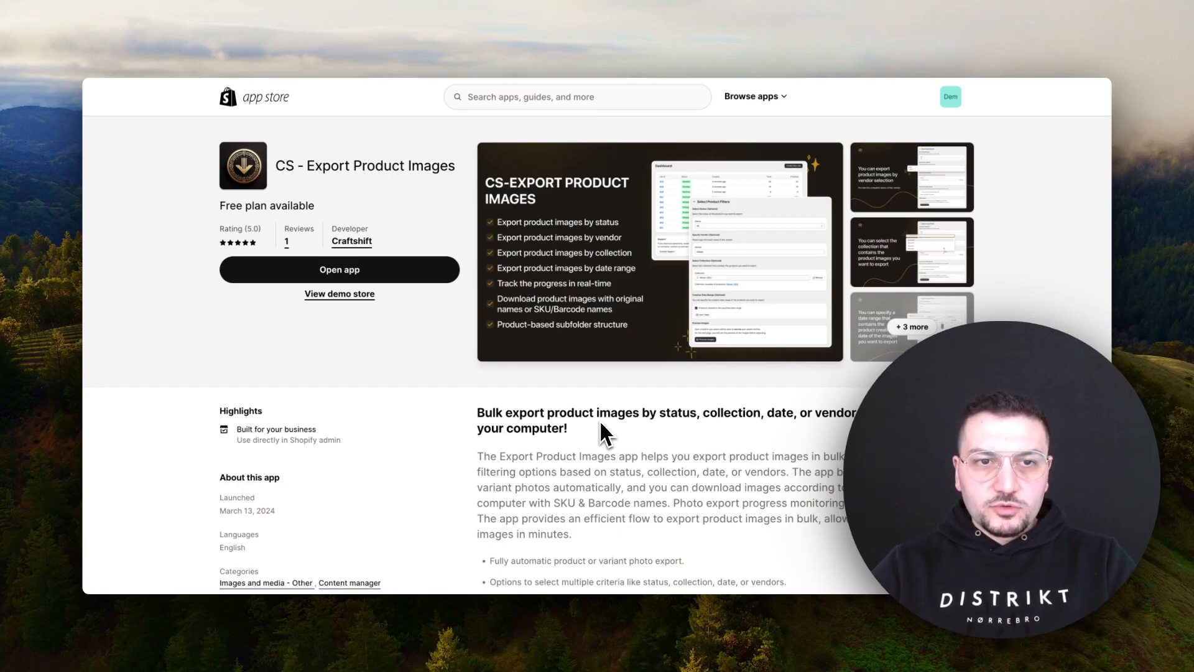
mouse_move(590, 503)
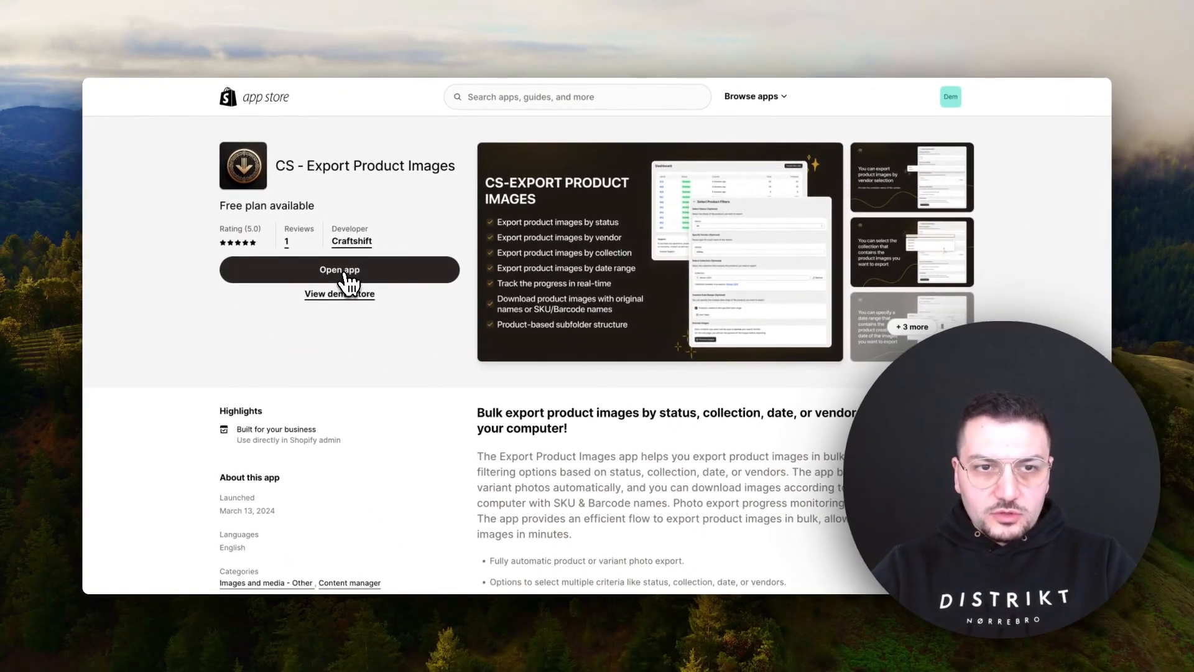
Launch the app from its App Store listing into the Shopify admin dashboard.
click(338, 270)
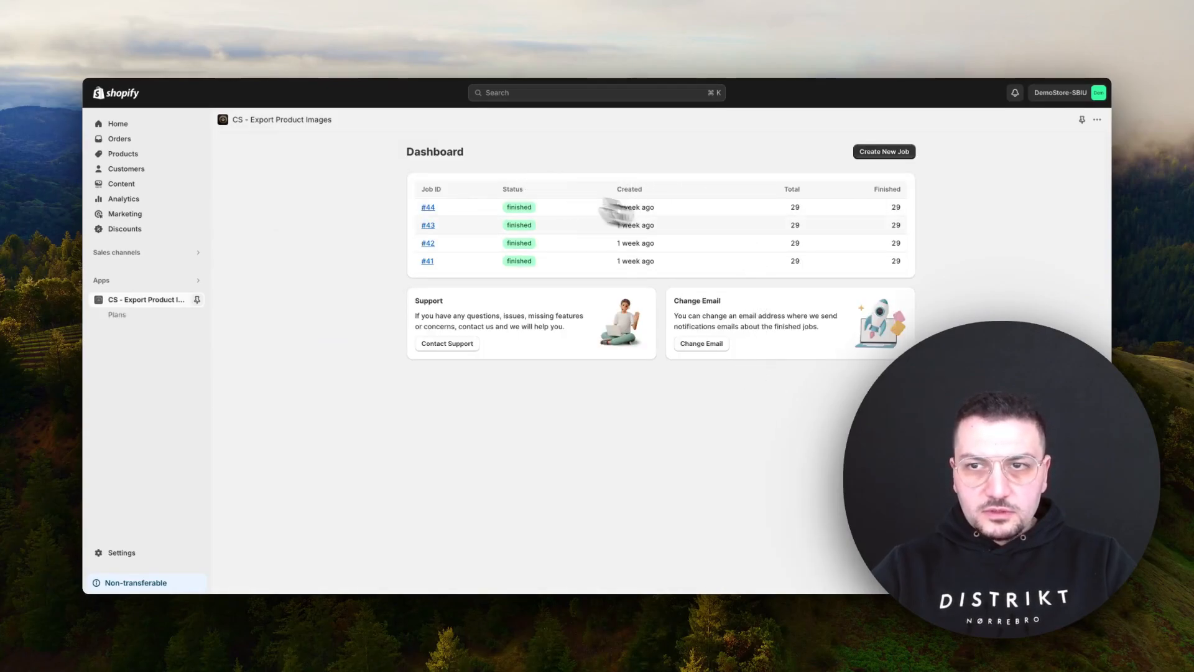
mouse_move(873, 162)
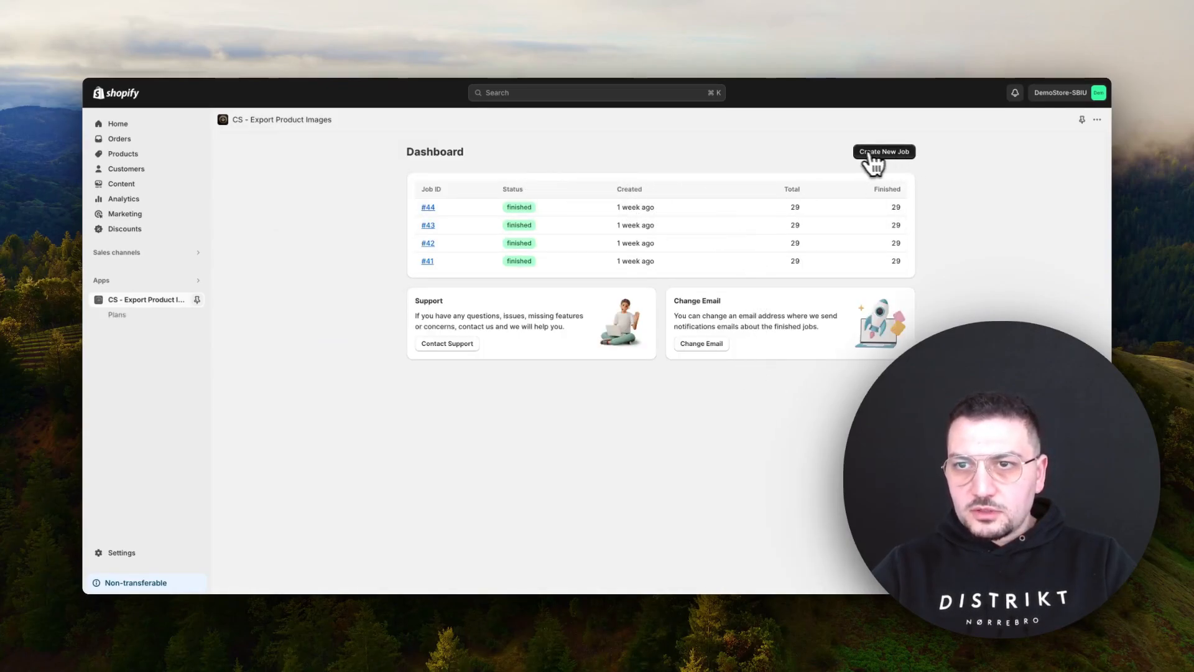
Create a new export job, leaving the product filters at their defaults (status All).
click(884, 151)
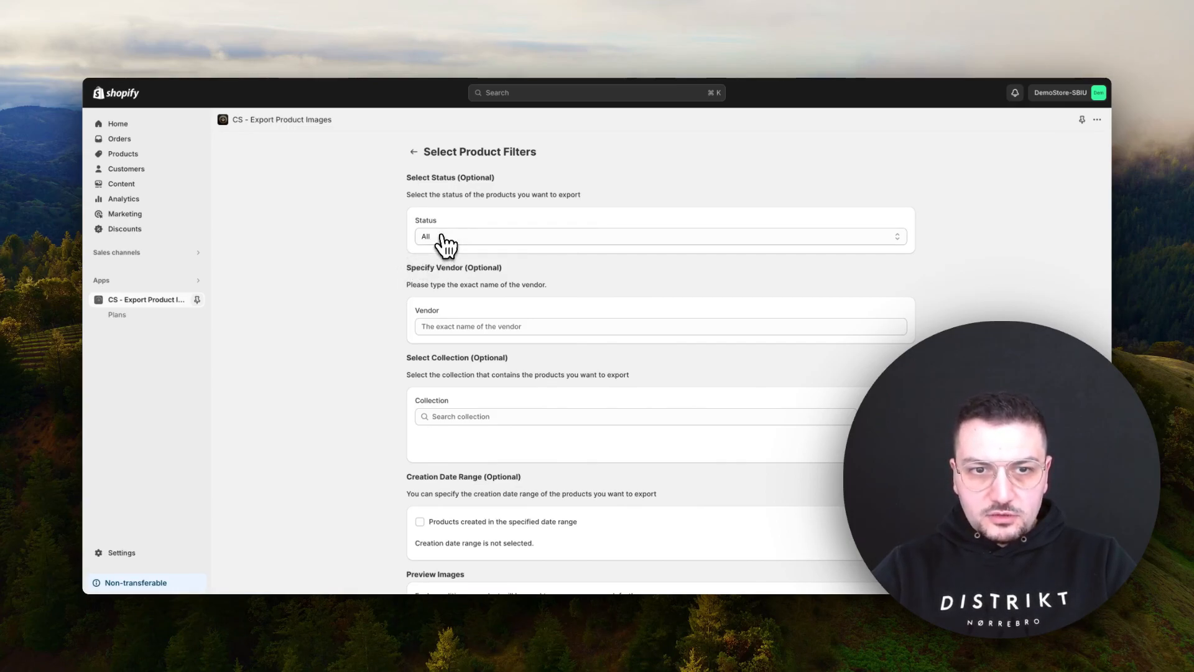
scroll(down, 3)
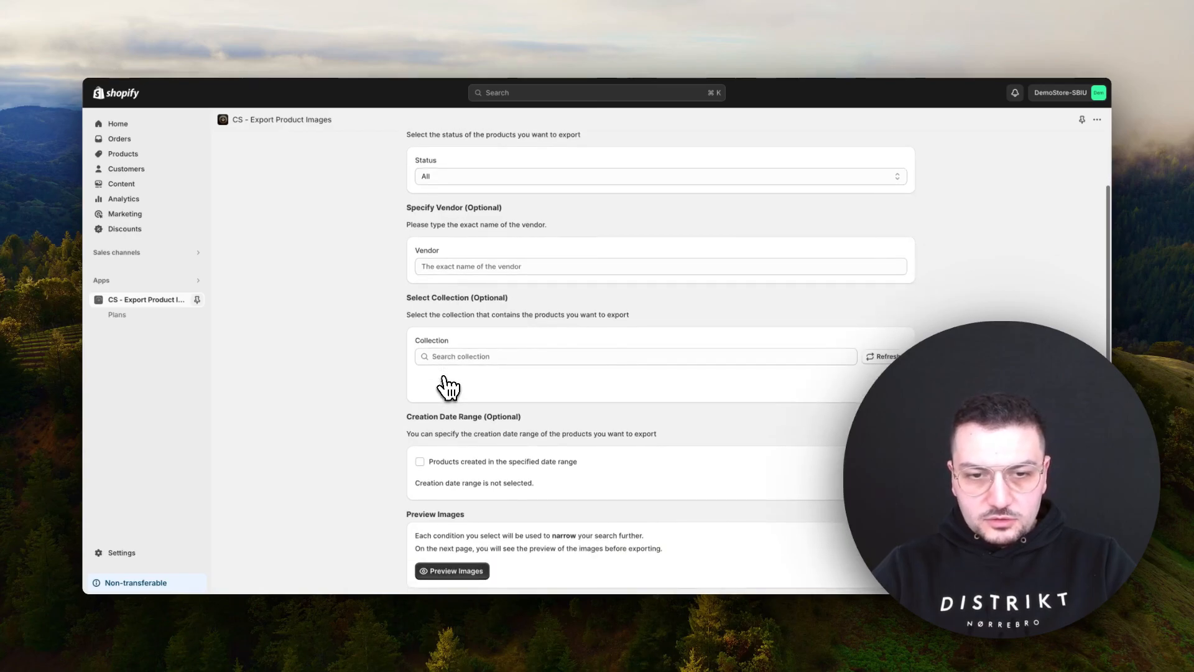
mouse_move(453, 469)
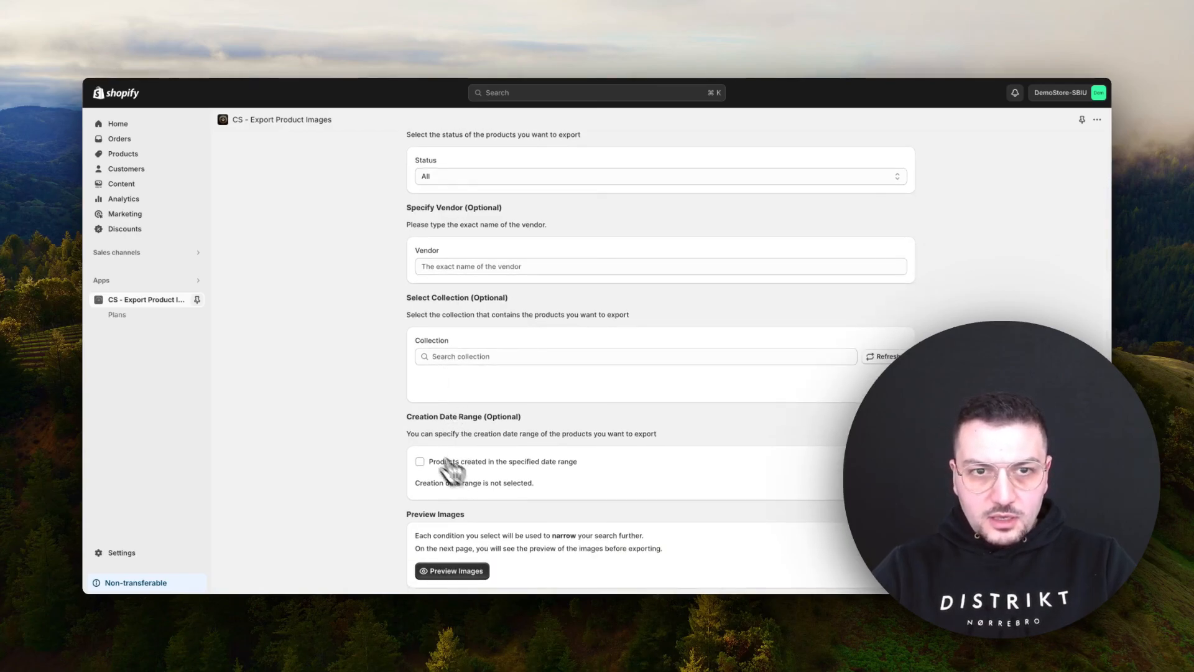
scroll(up, 3)
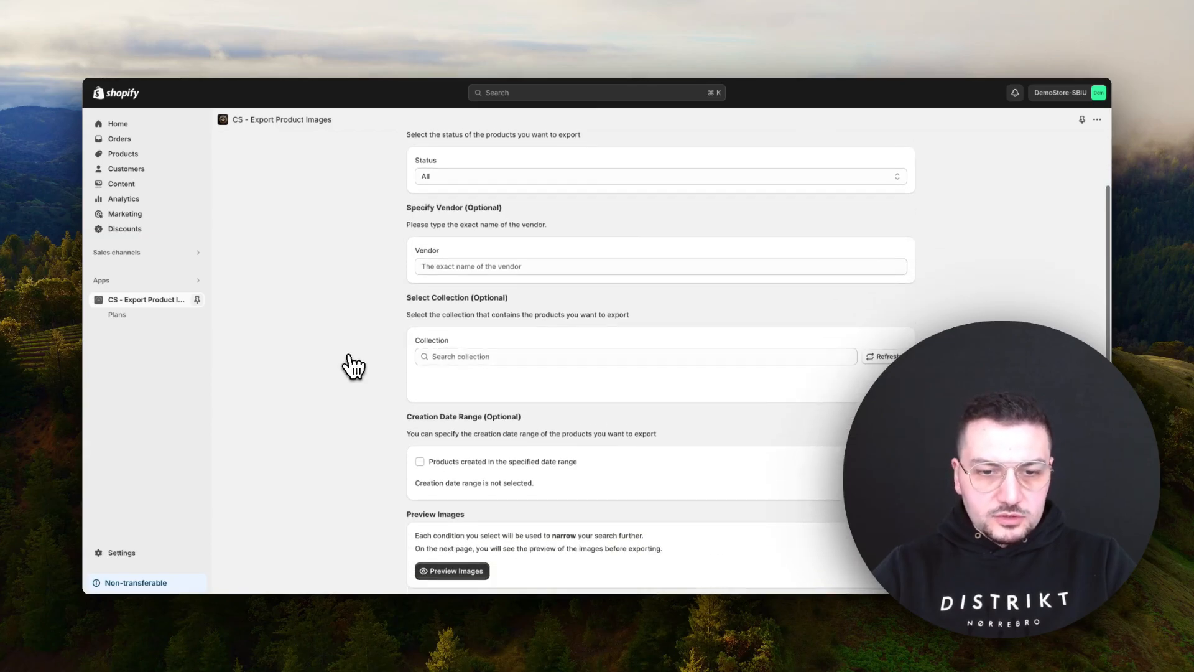
Preview the unfiltered export: 77 images from 11 products in the preview table.
click(450, 571)
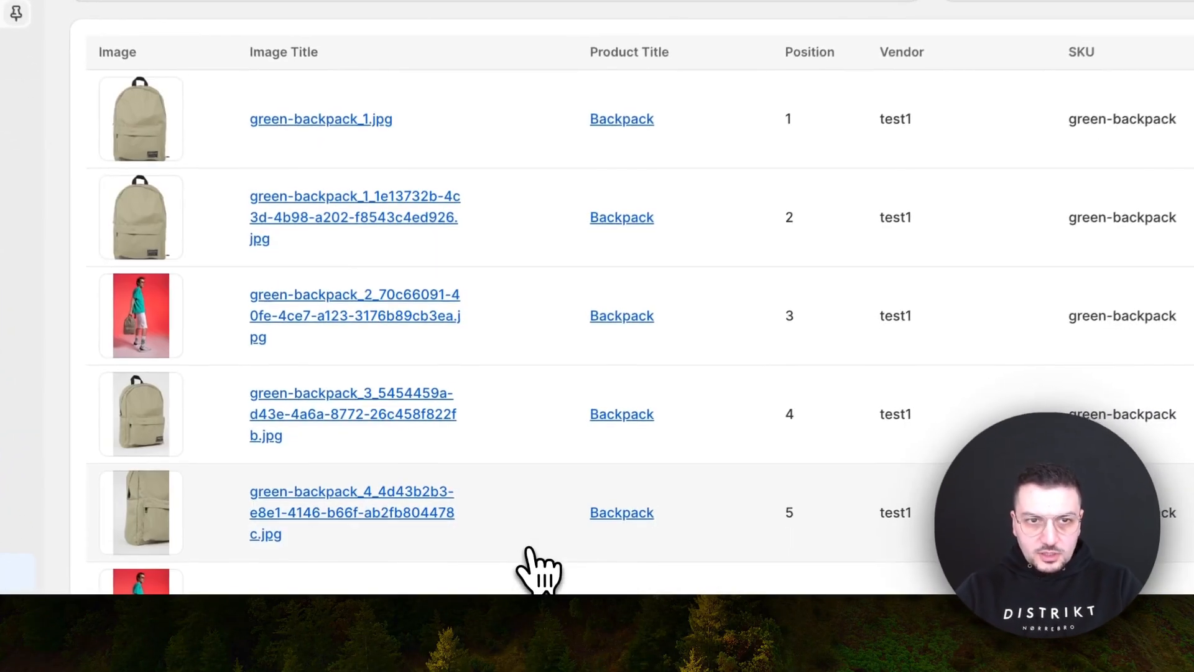
scroll(up, 3)
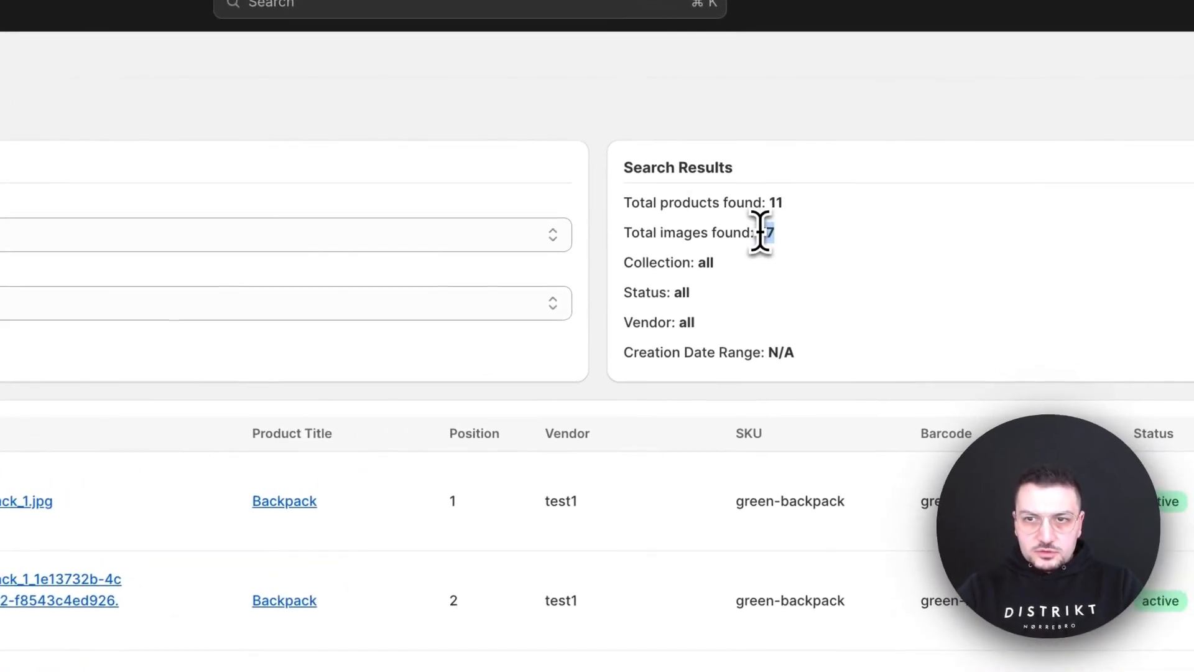
mouse_move(843, 282)
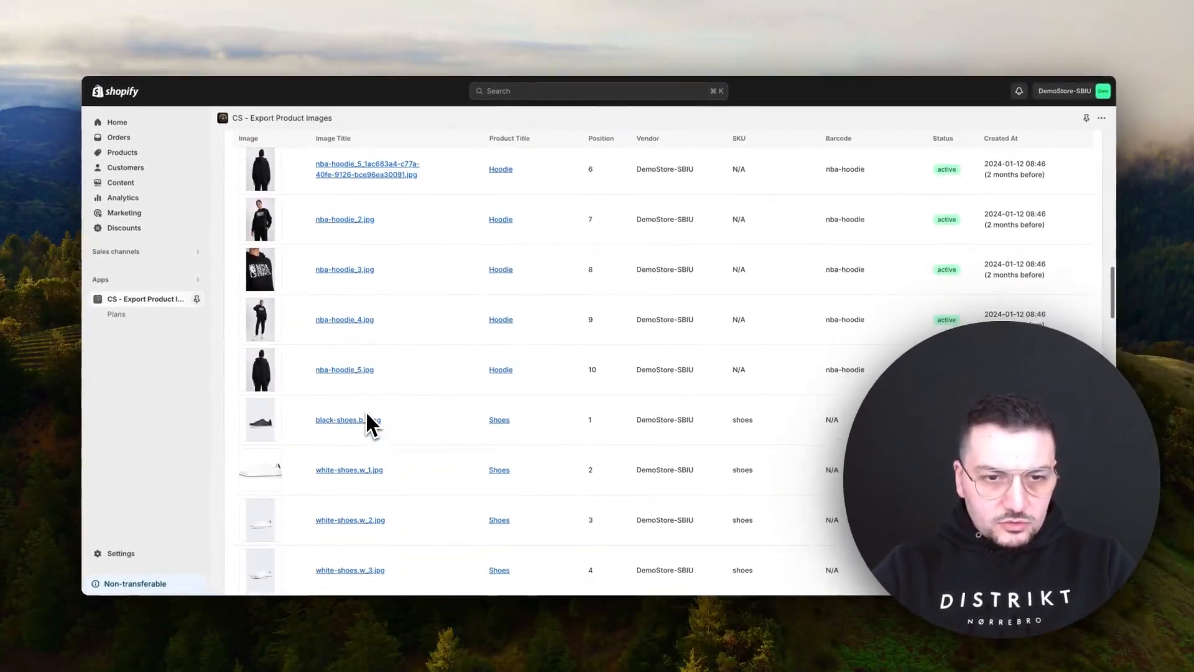
scroll(up, 3)
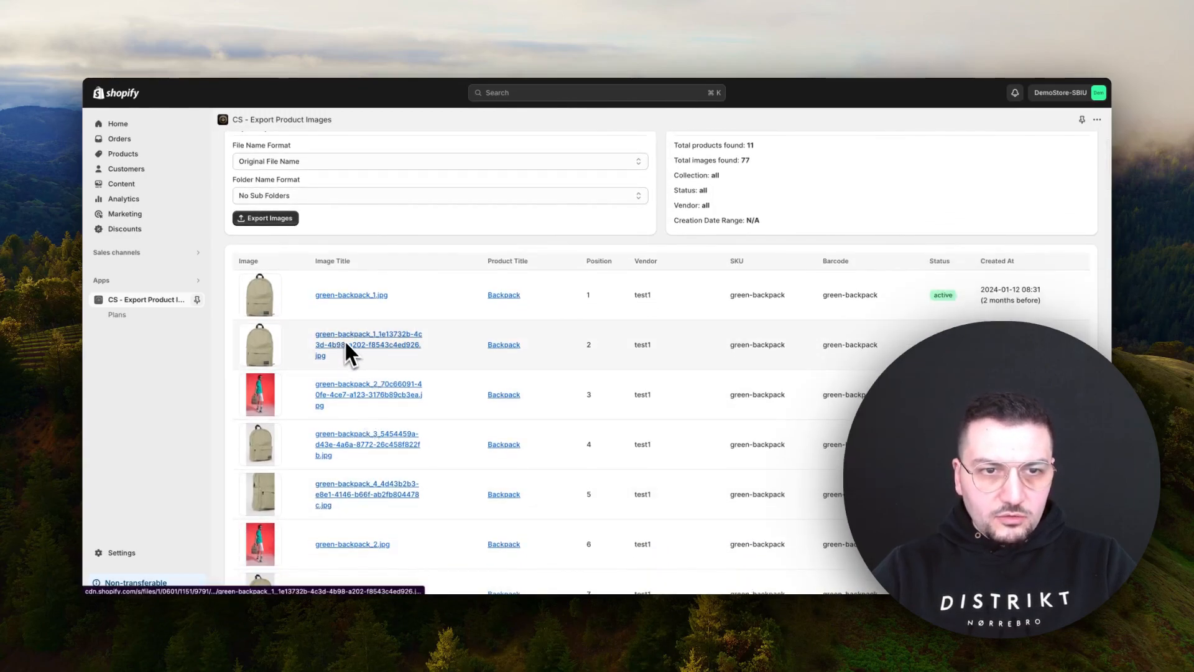
mouse_move(362, 372)
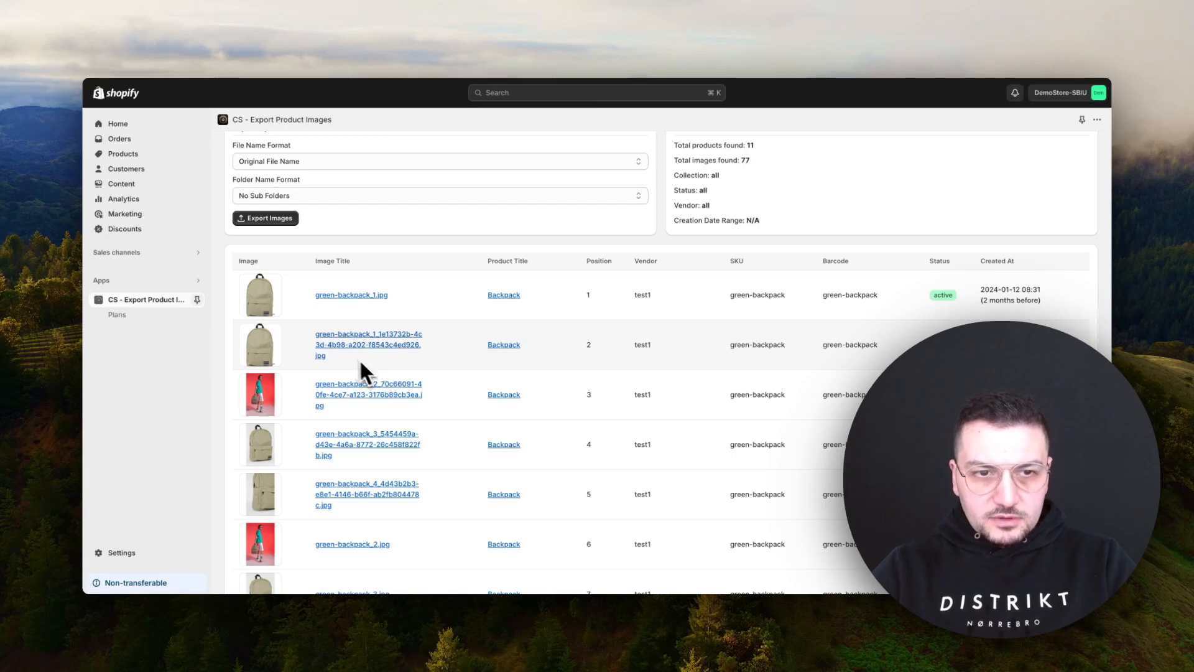
mouse_move(365, 395)
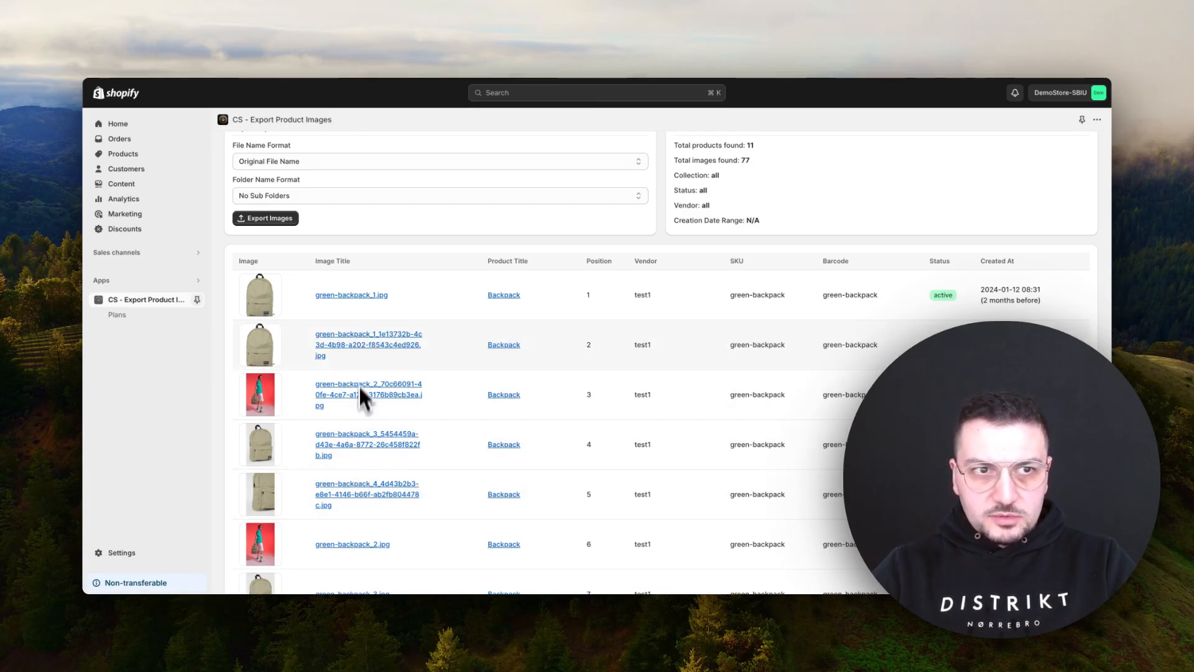
scroll(up, 3)
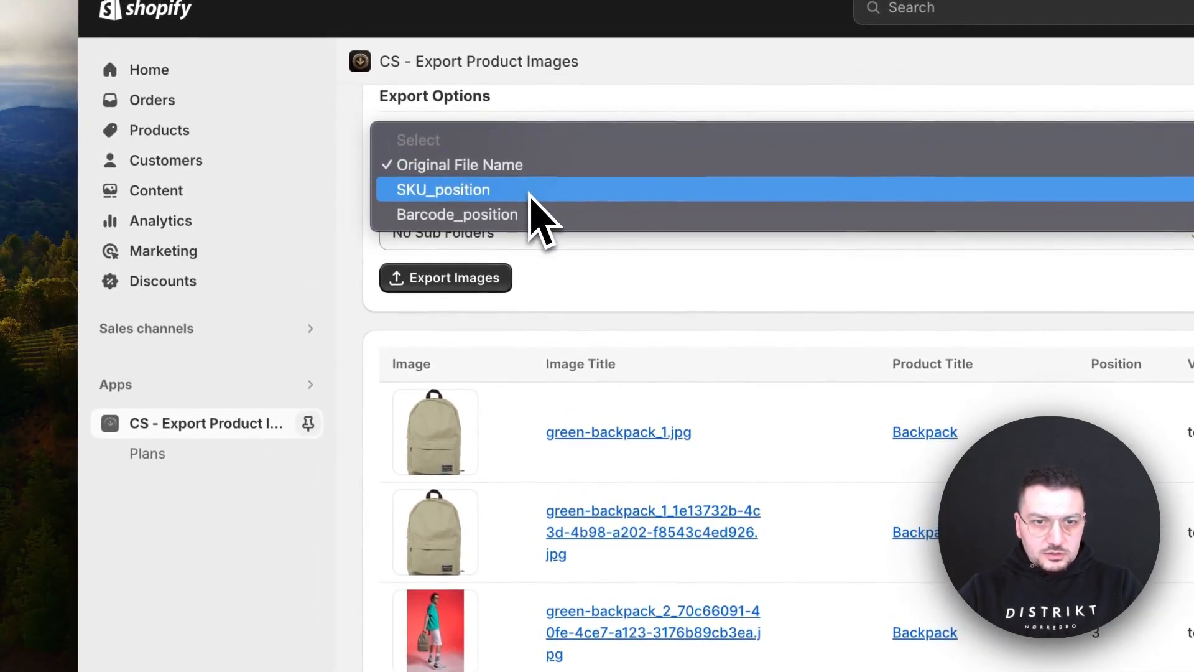
Set the File Name Format to SKU_position and review the renamed preview titles.
click(442, 189)
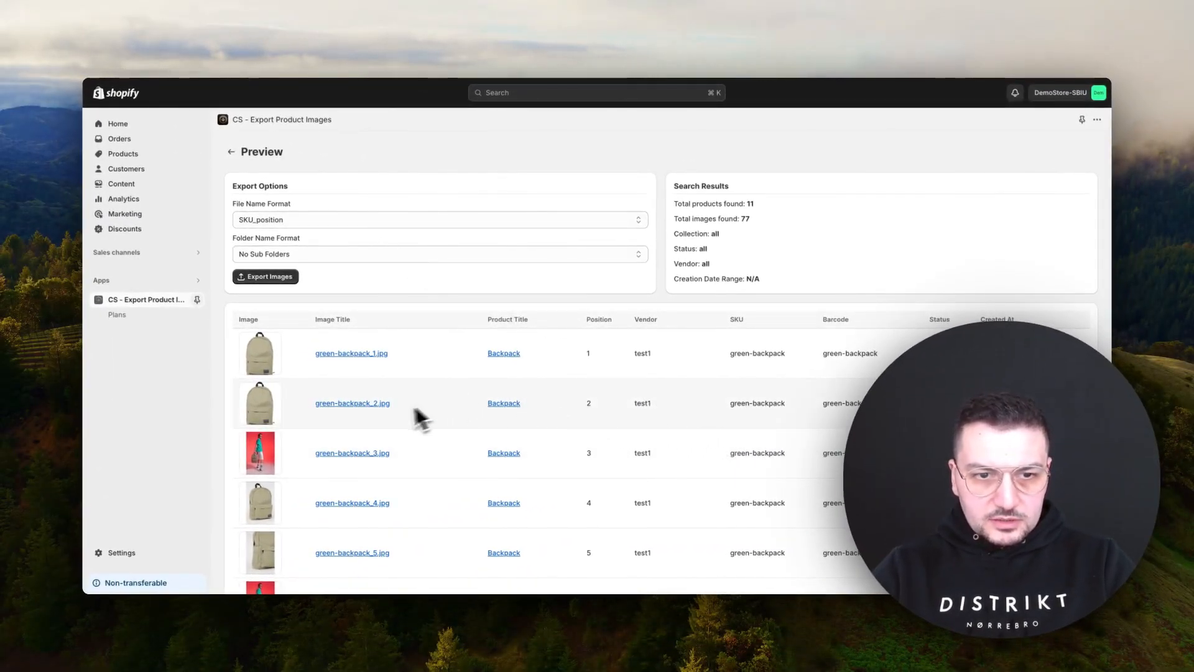
scroll(down, 3)
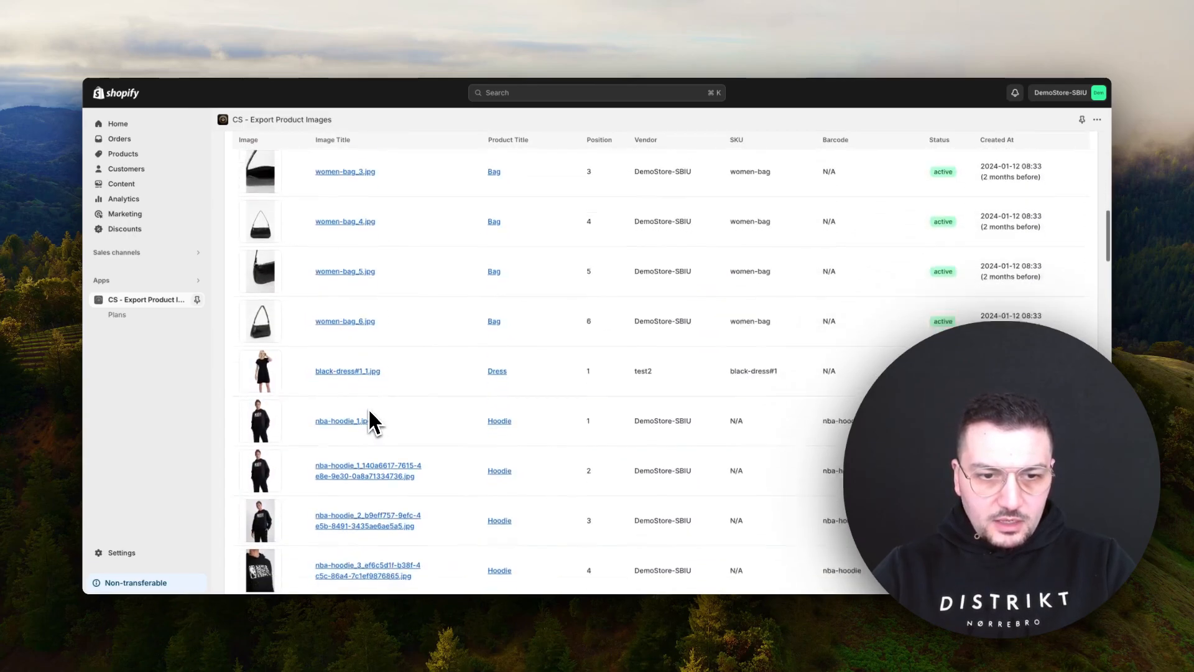
scroll(down, 3)
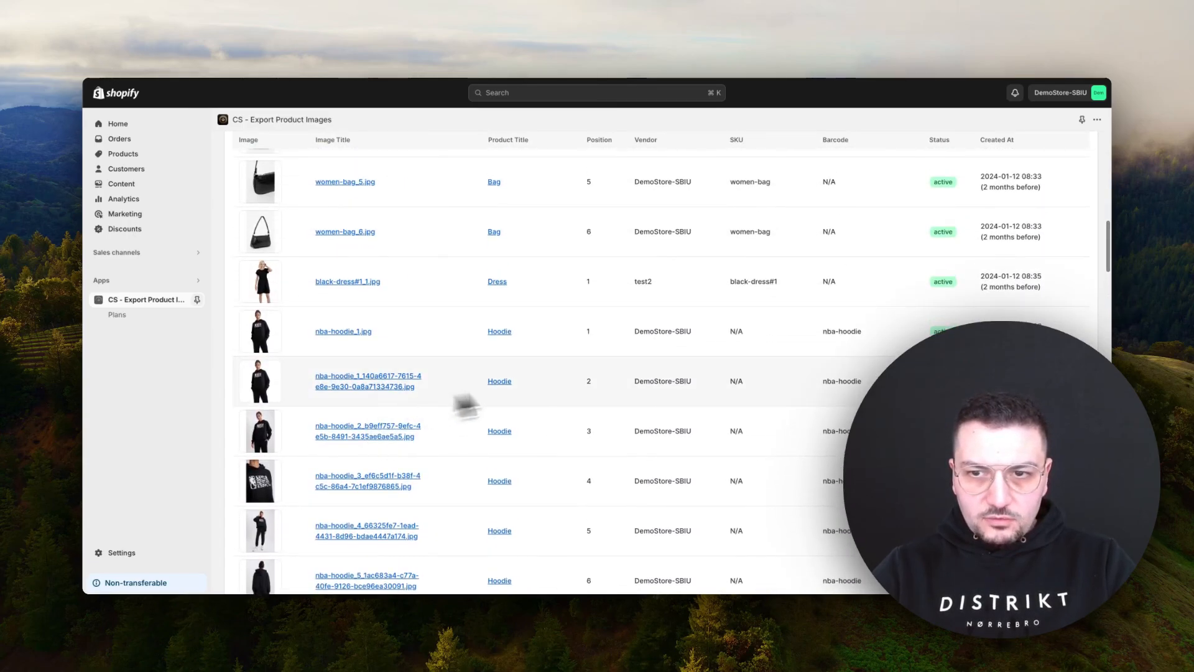
mouse_move(739, 399)
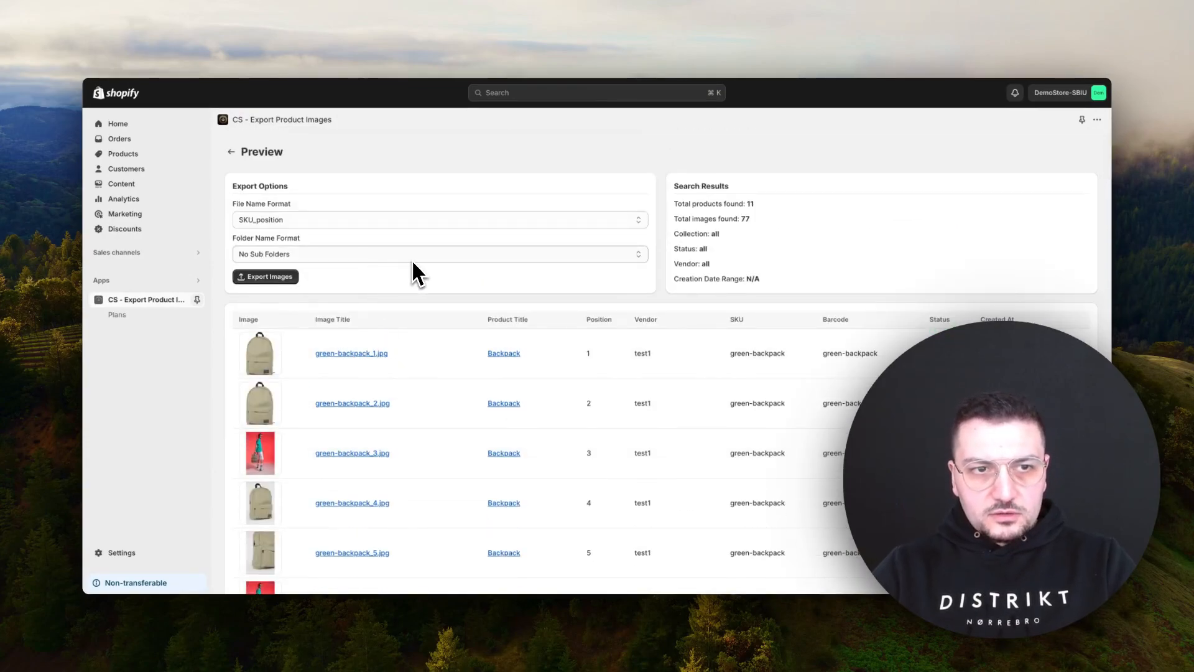
mouse_move(434, 273)
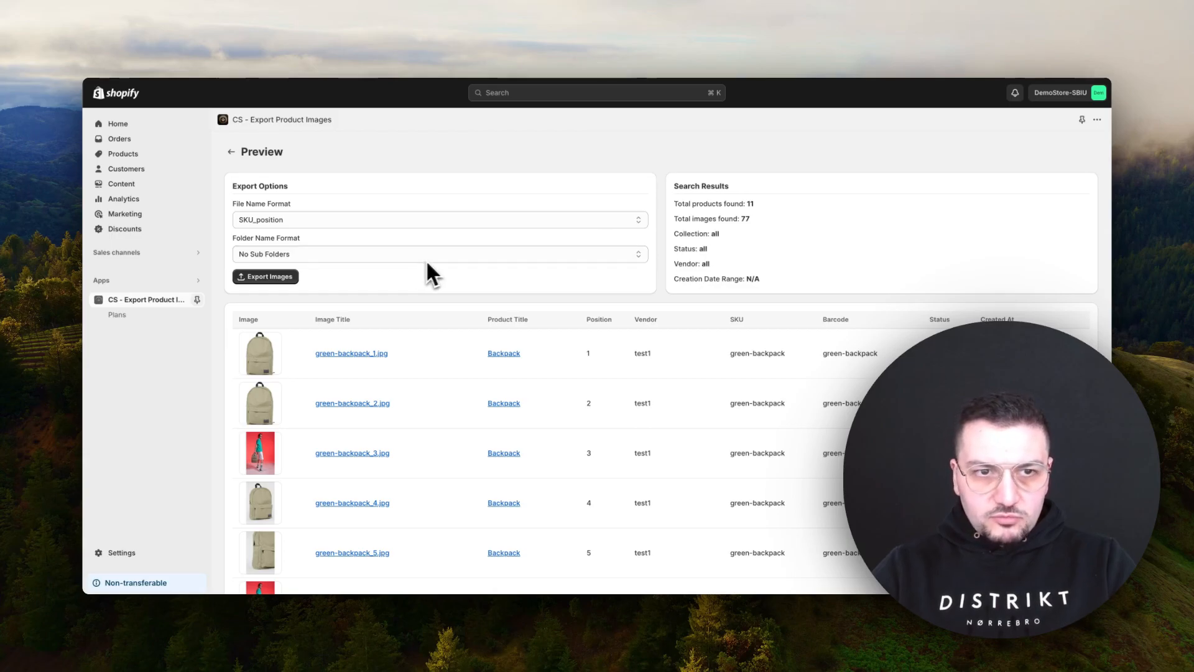
mouse_move(324, 267)
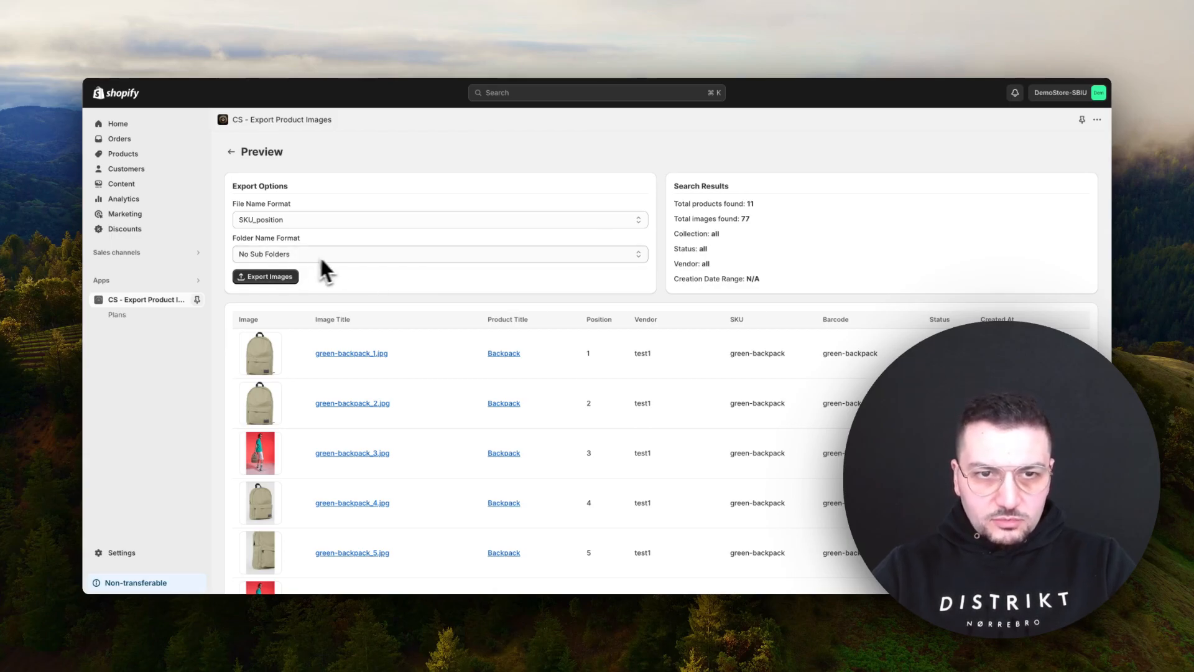
Set the Folder Name Format to Product Title and start exporting the images.
click(440, 253)
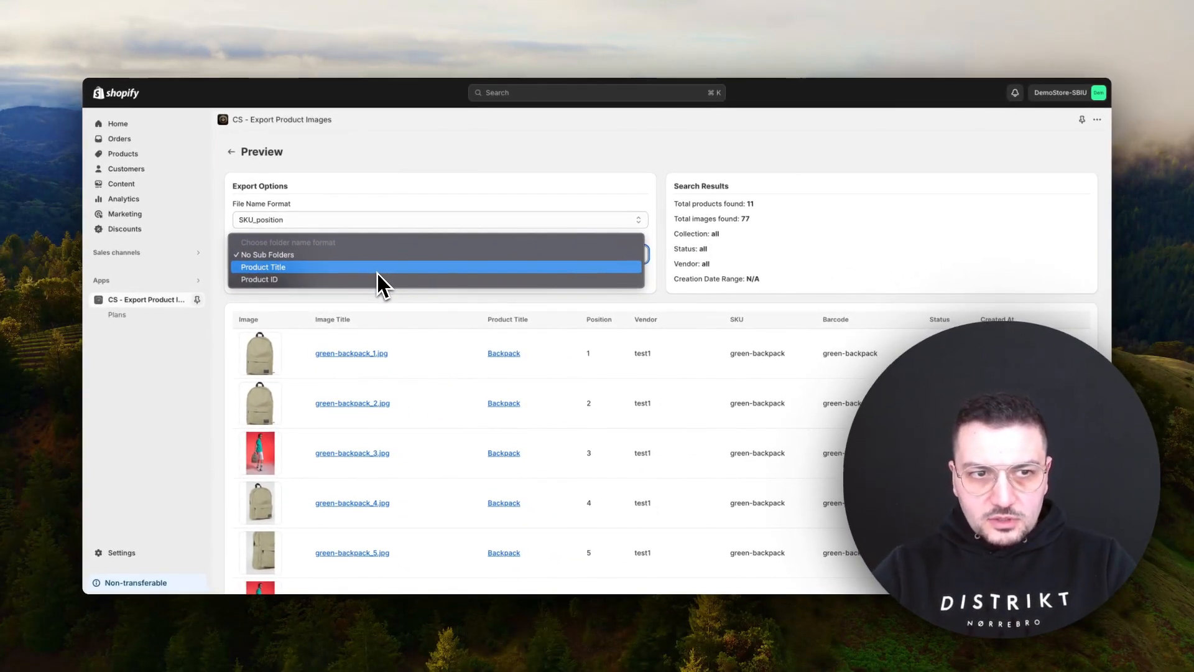
mouse_move(335, 286)
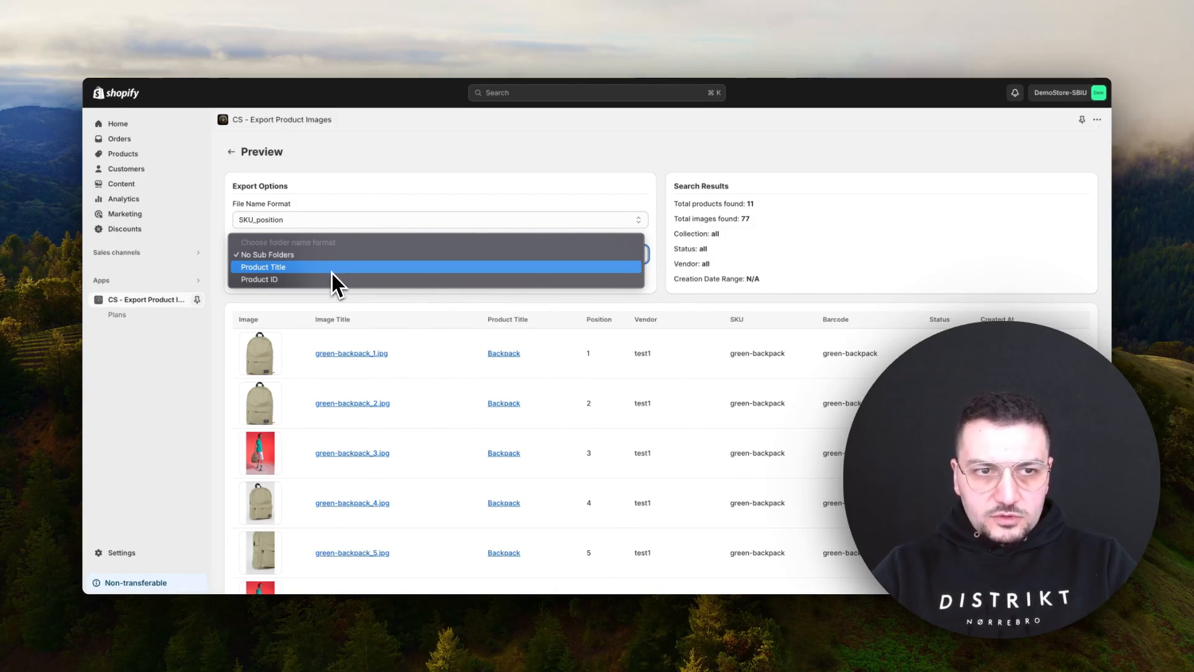
mouse_move(344, 274)
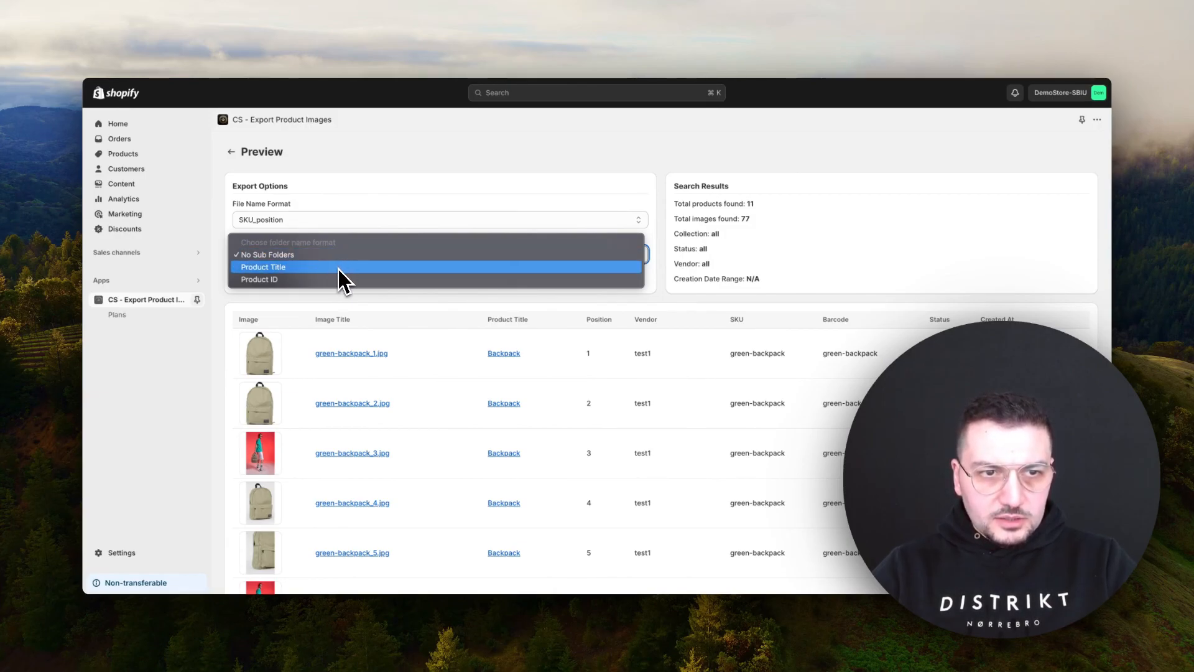
click(263, 266)
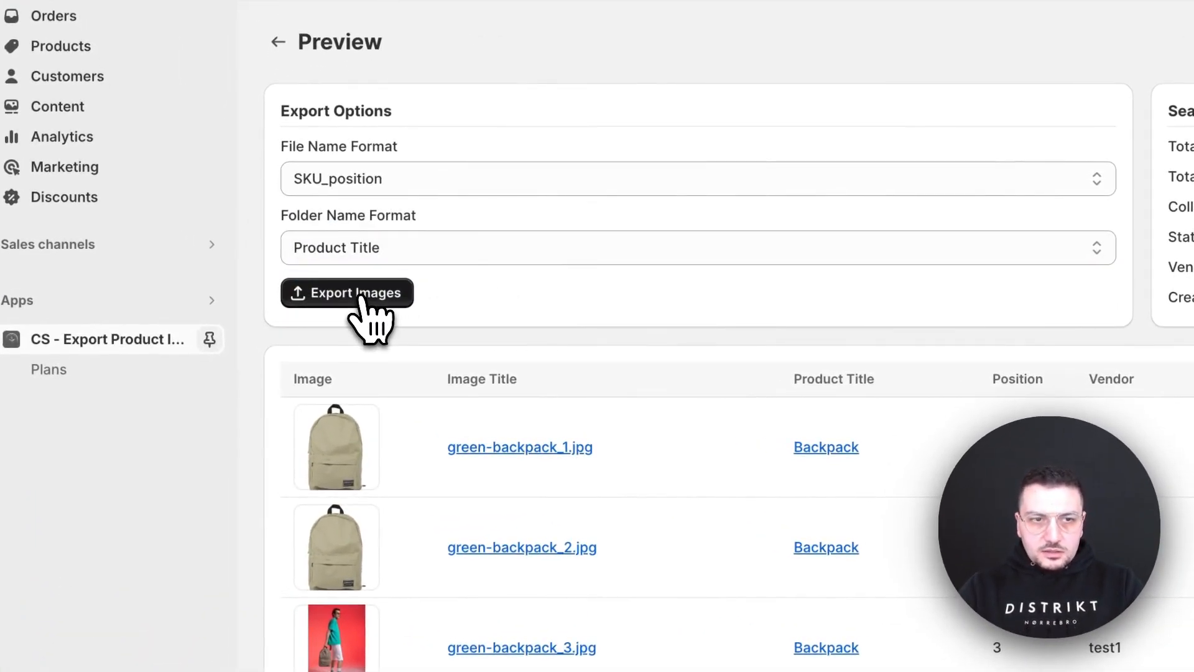
click(347, 292)
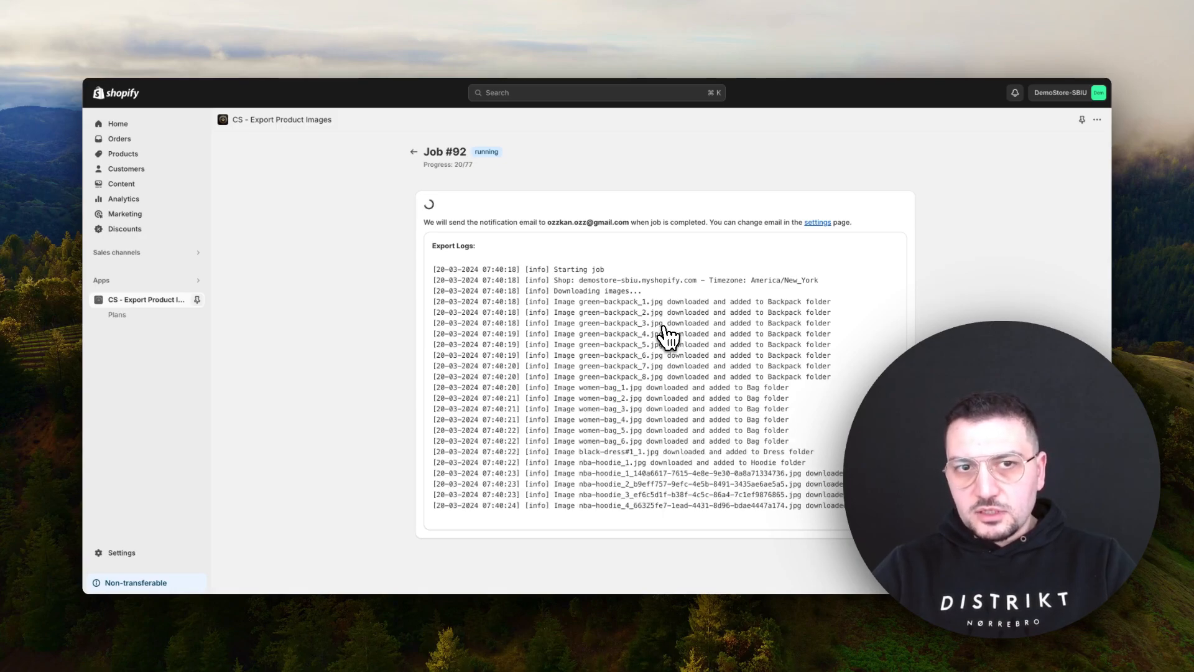
mouse_move(668, 358)
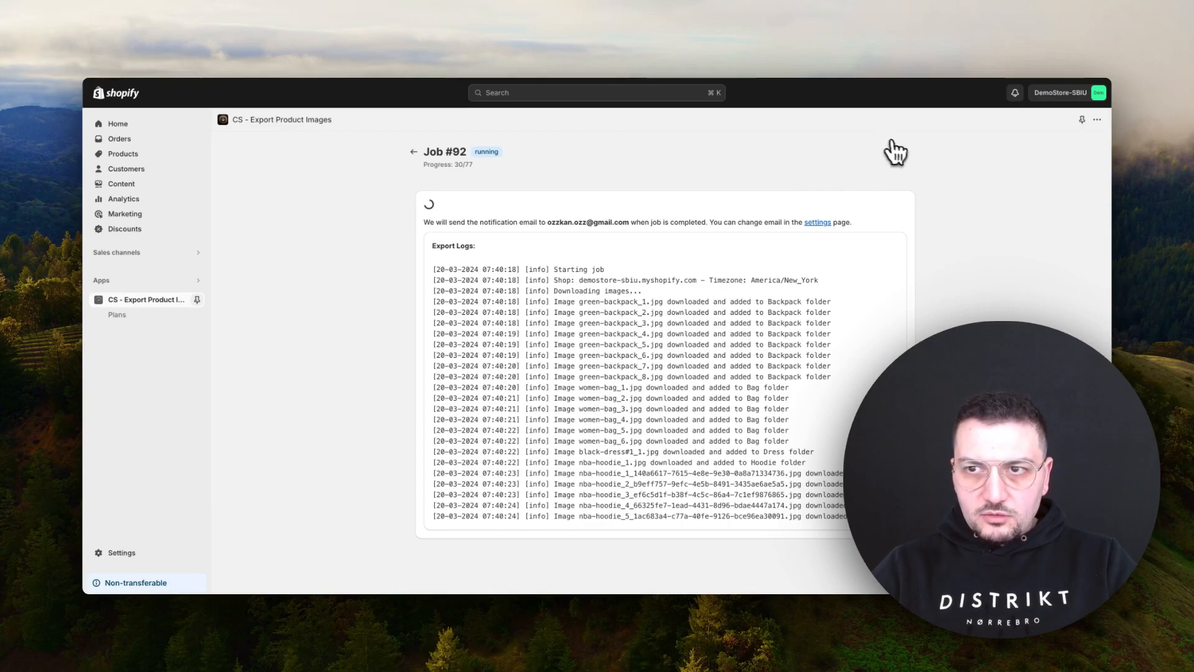
Follow the export logs until Job #92 finishes with all 77 images zipped.
scroll(down, 3)
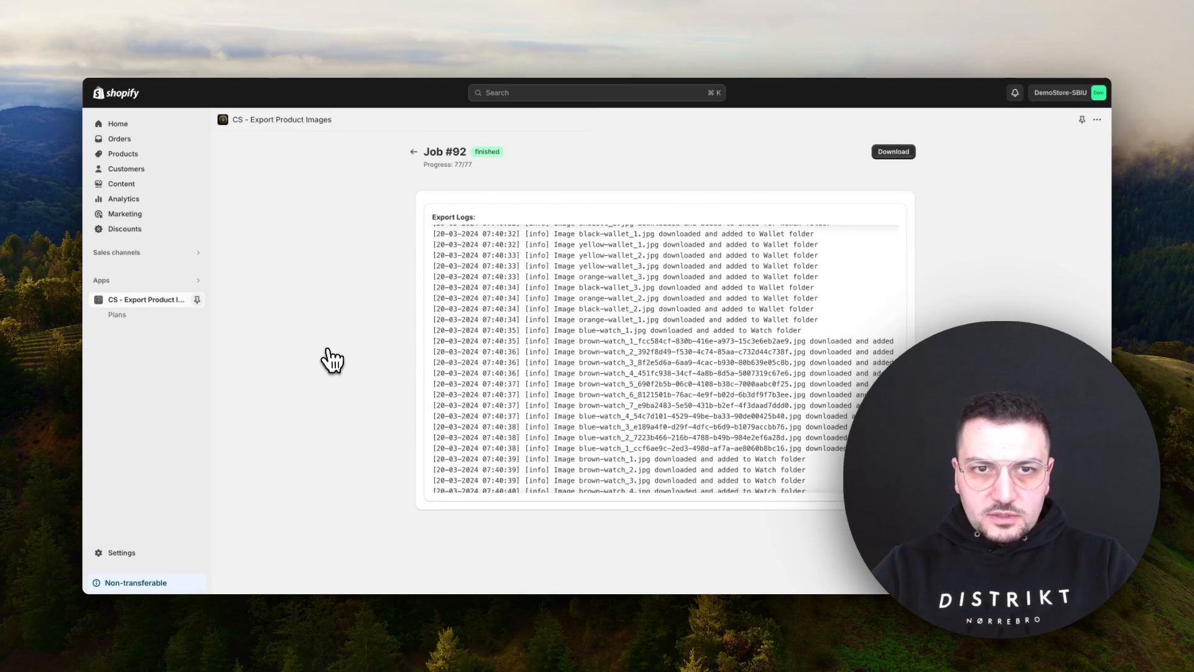
scroll(down, 3)
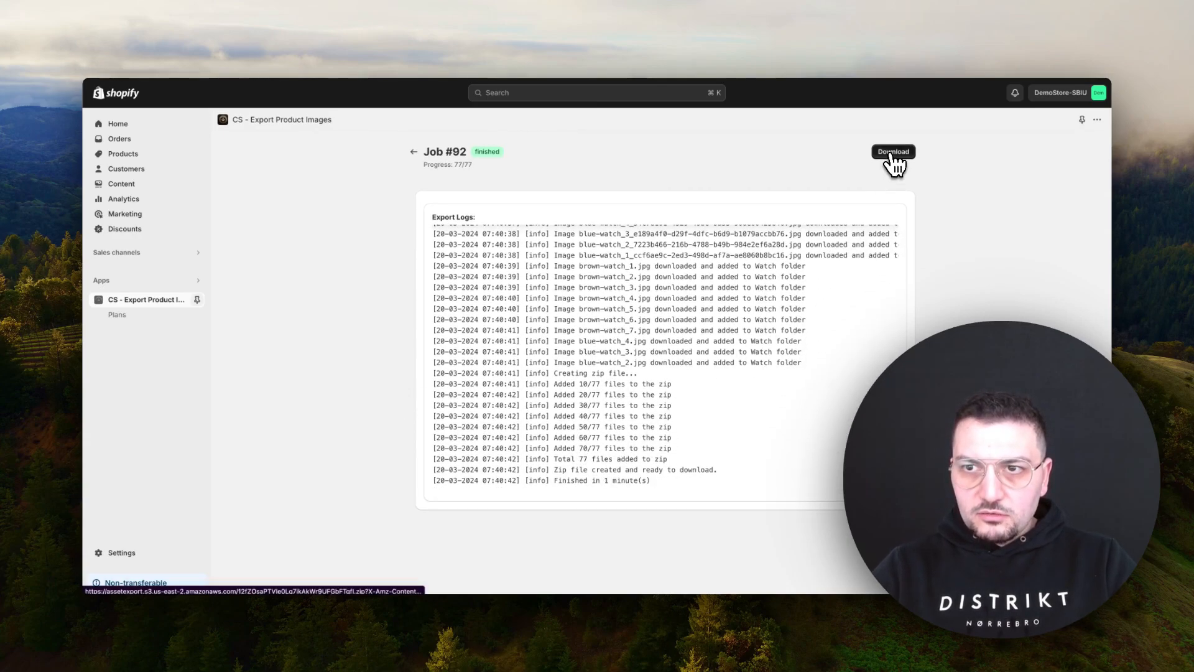
mouse_move(839, 217)
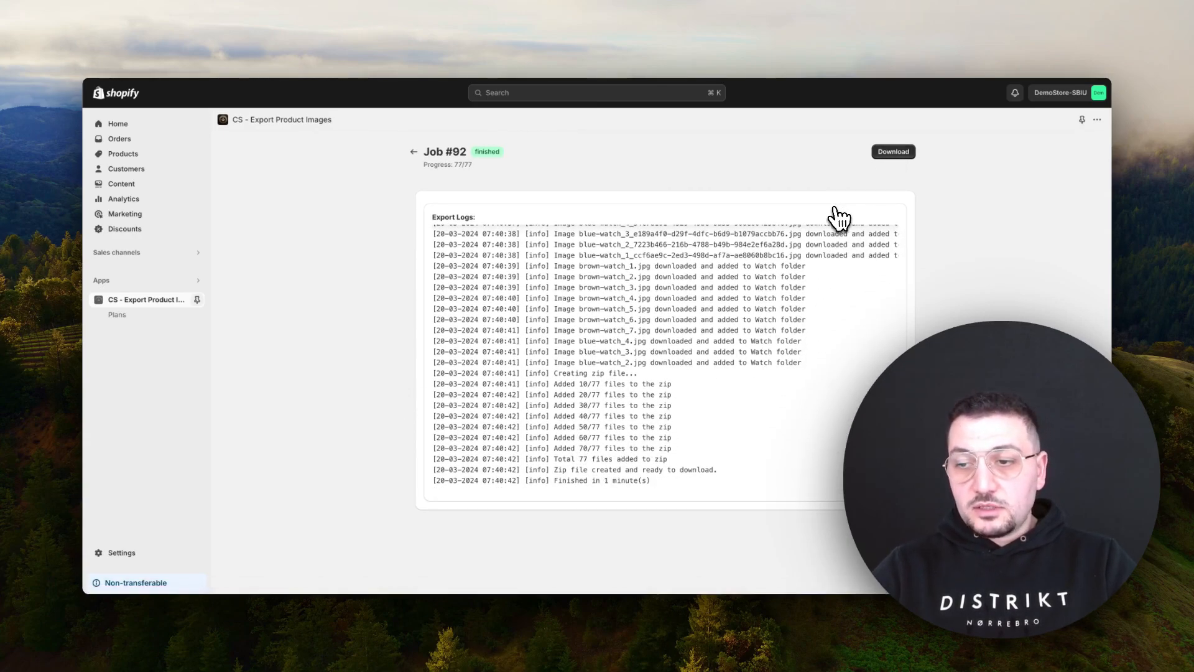
mouse_move(804, 227)
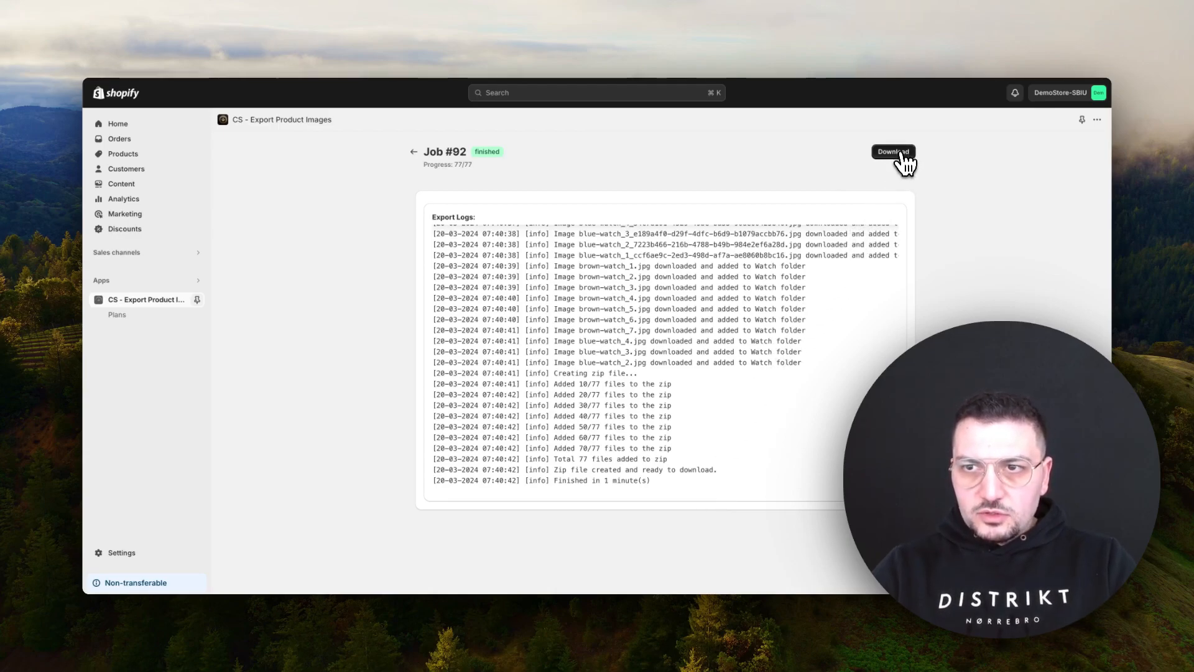
Download the finished export zip to the Desktop and reveal it in its folder.
click(893, 151)
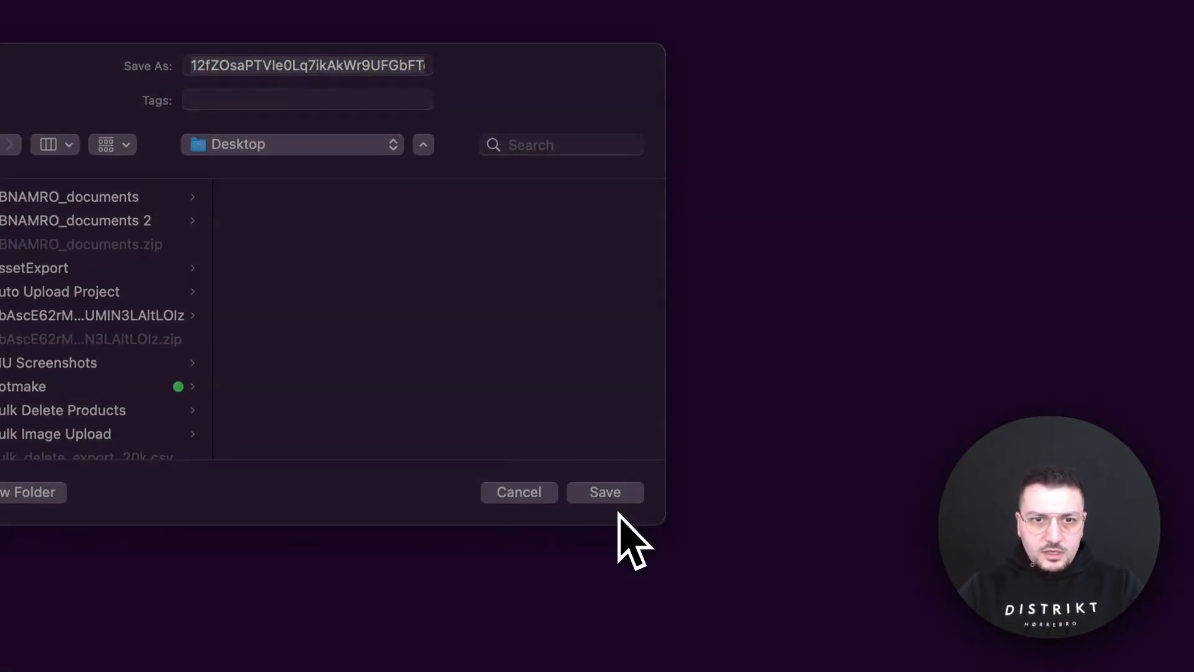
click(605, 492)
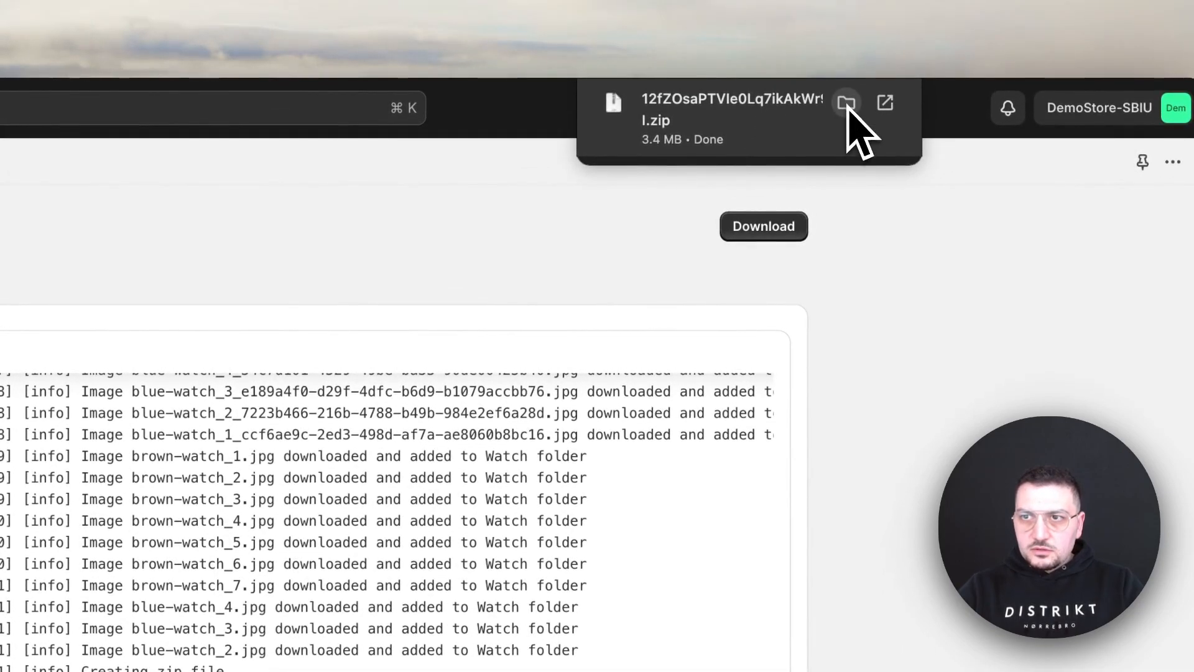
click(846, 102)
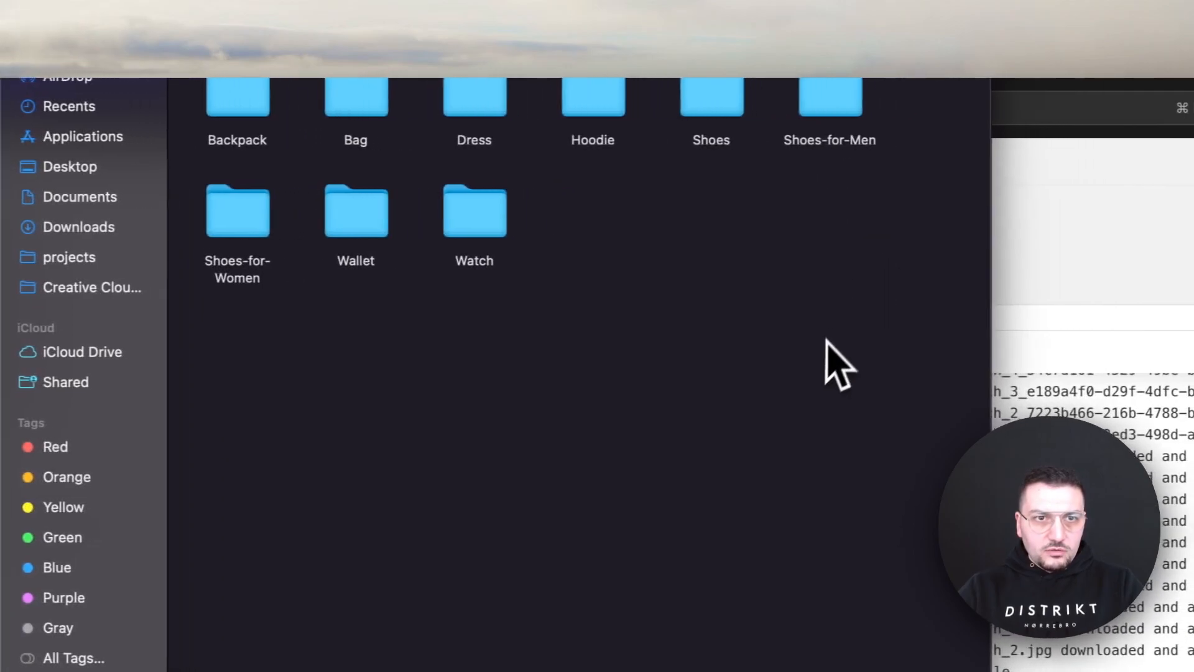
Browse the Backpack and Dress folders' position-numbered images in Finder, then close the window.
key(cmd+a)
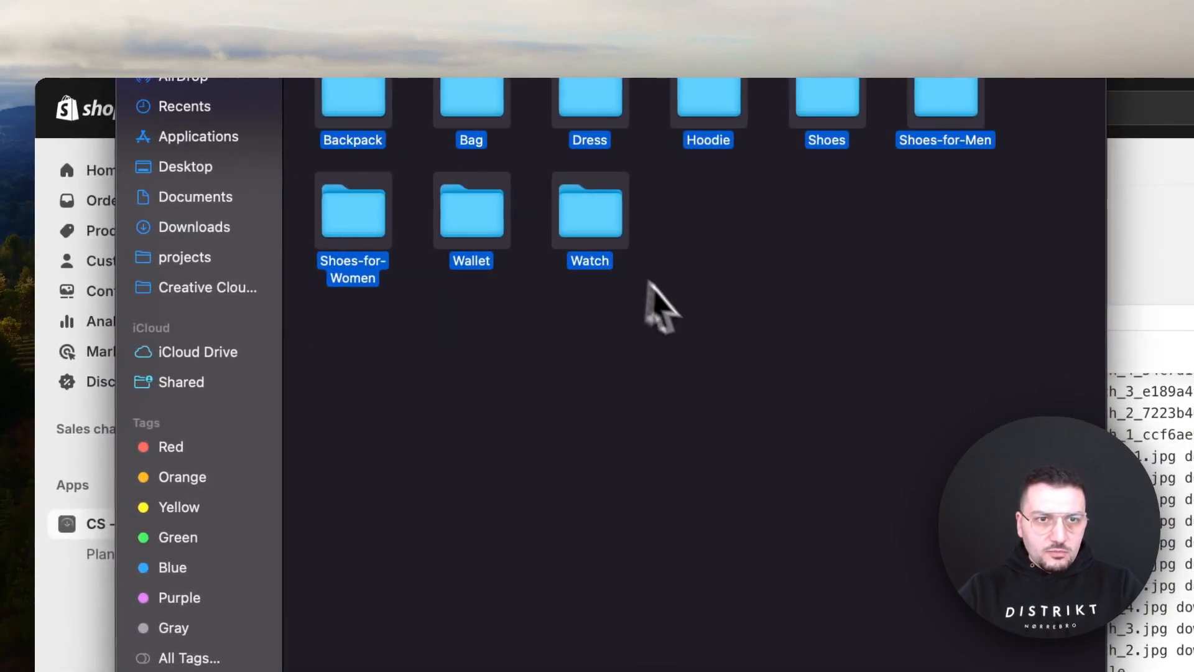
double_click(589, 210)
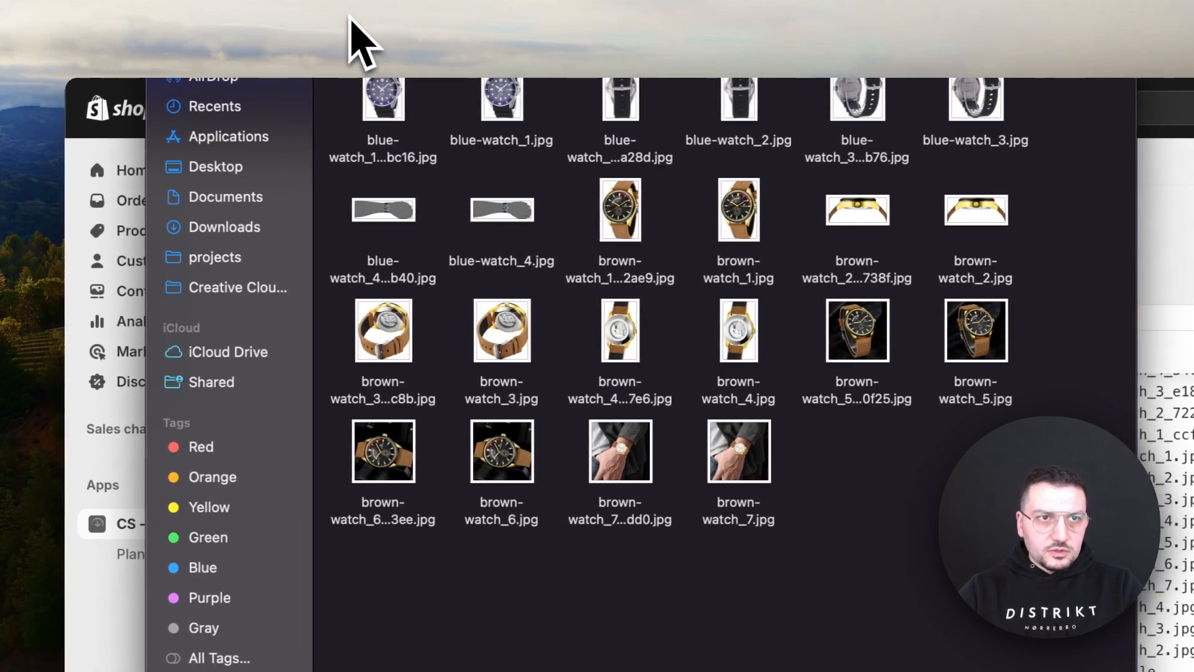
mouse_move(480, 46)
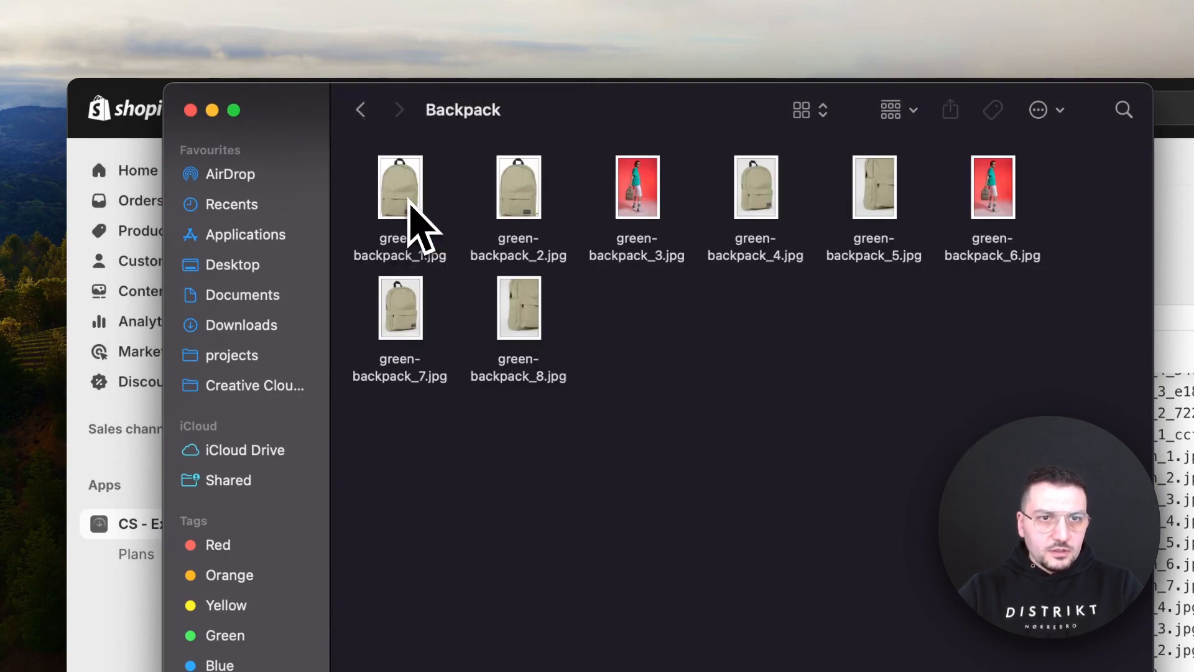
click(358, 110)
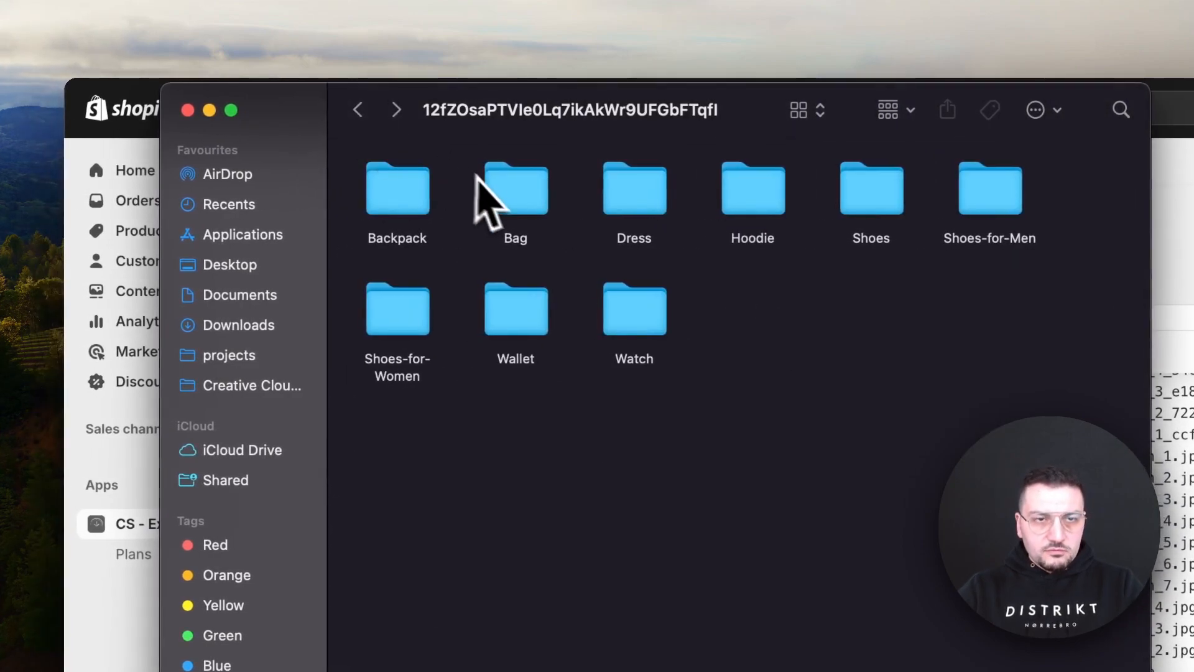
double_click(515, 186)
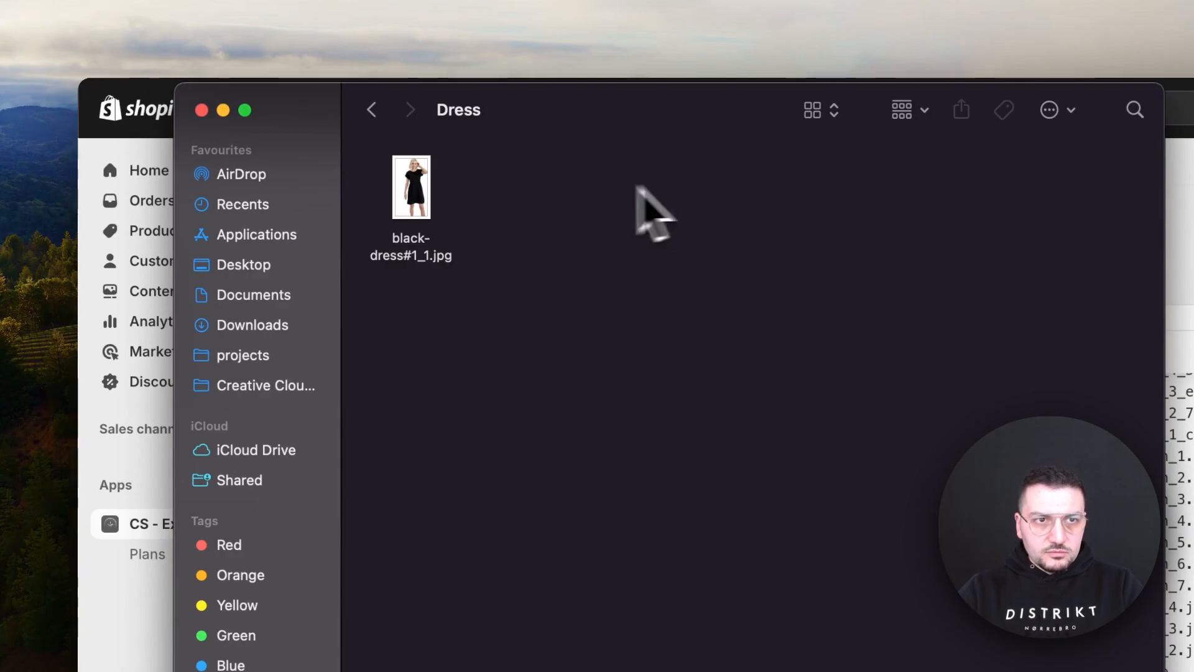
click(372, 109)
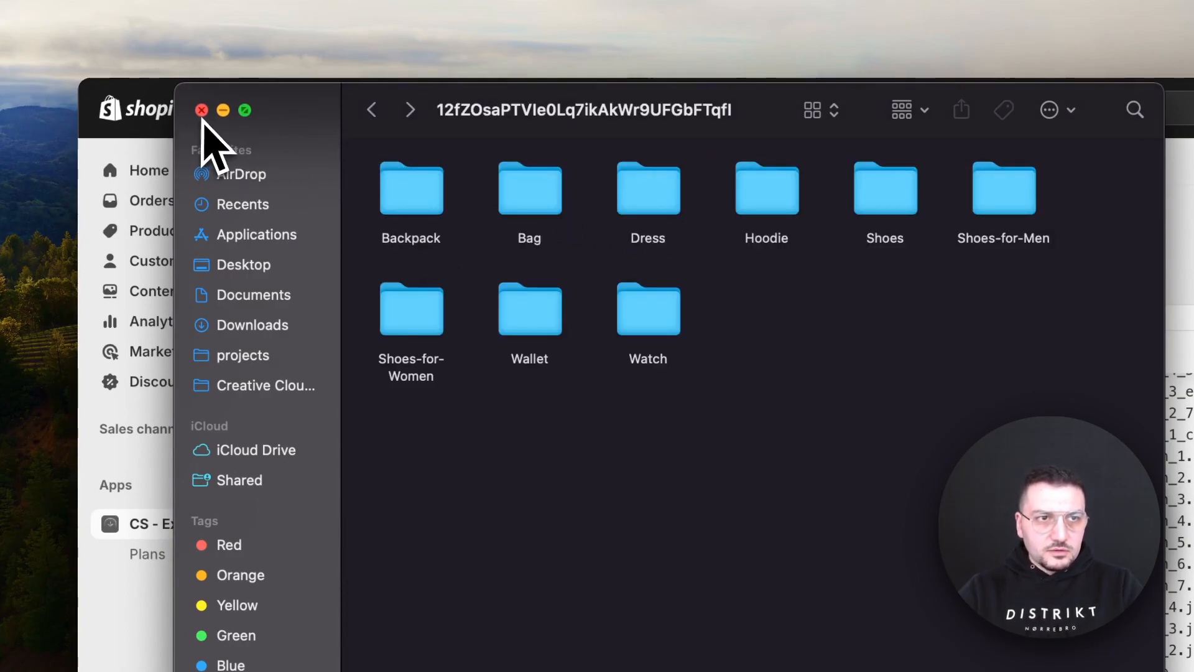
click(202, 109)
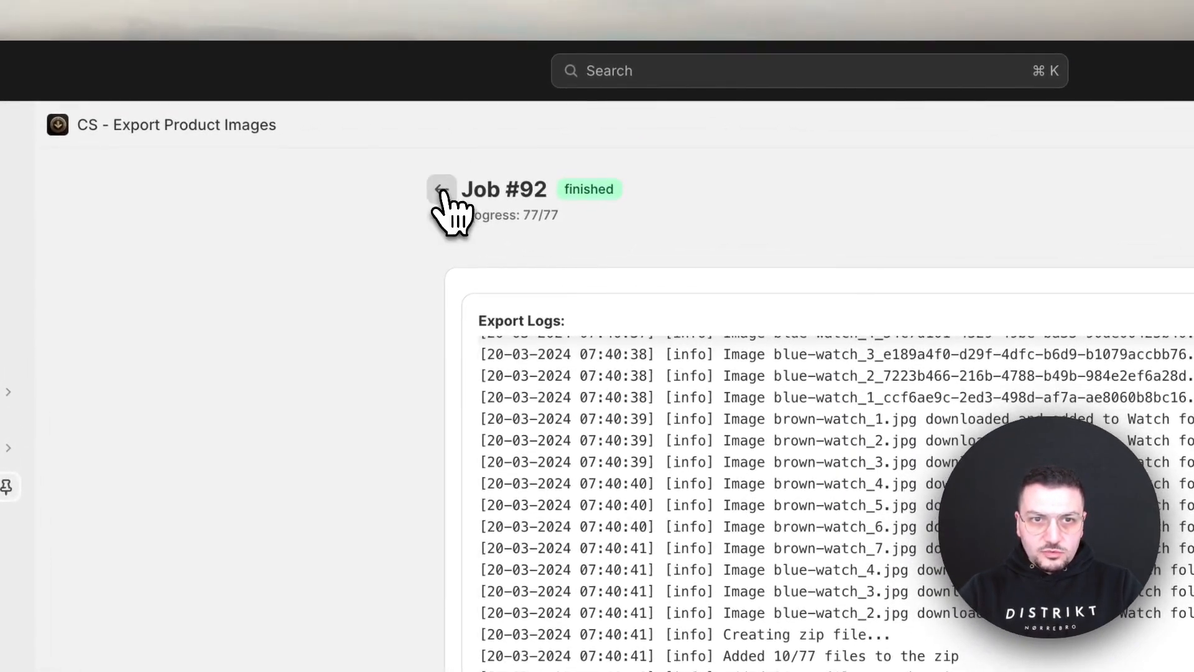
Go back from Job #92 to the export jobs list.
click(441, 189)
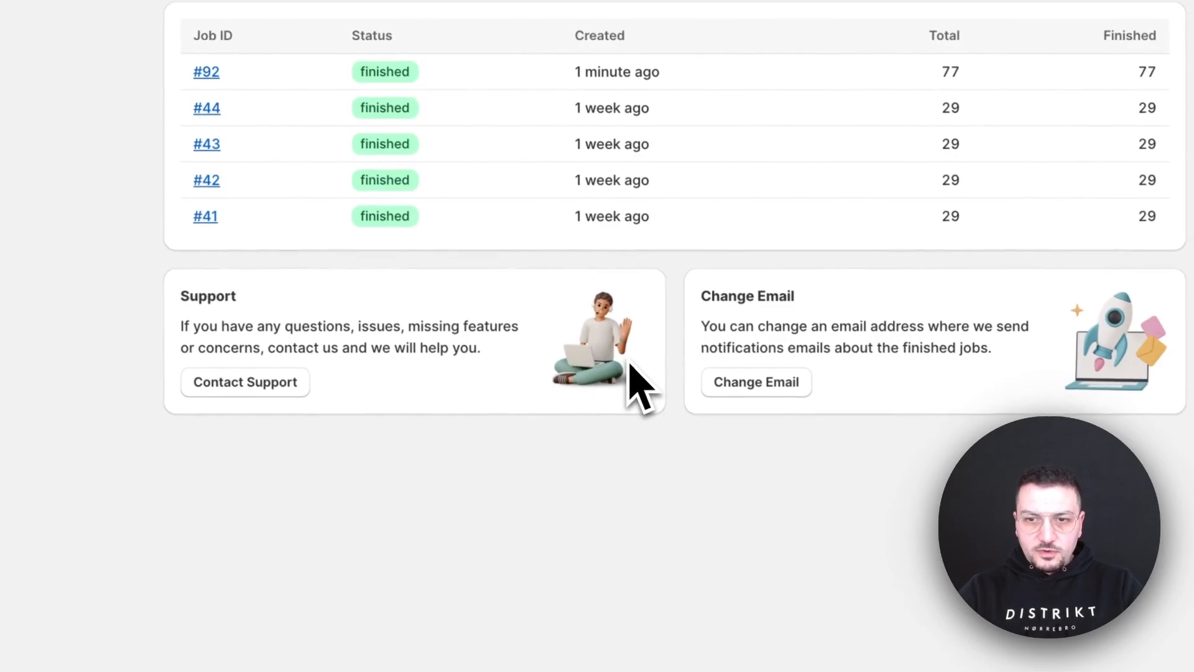